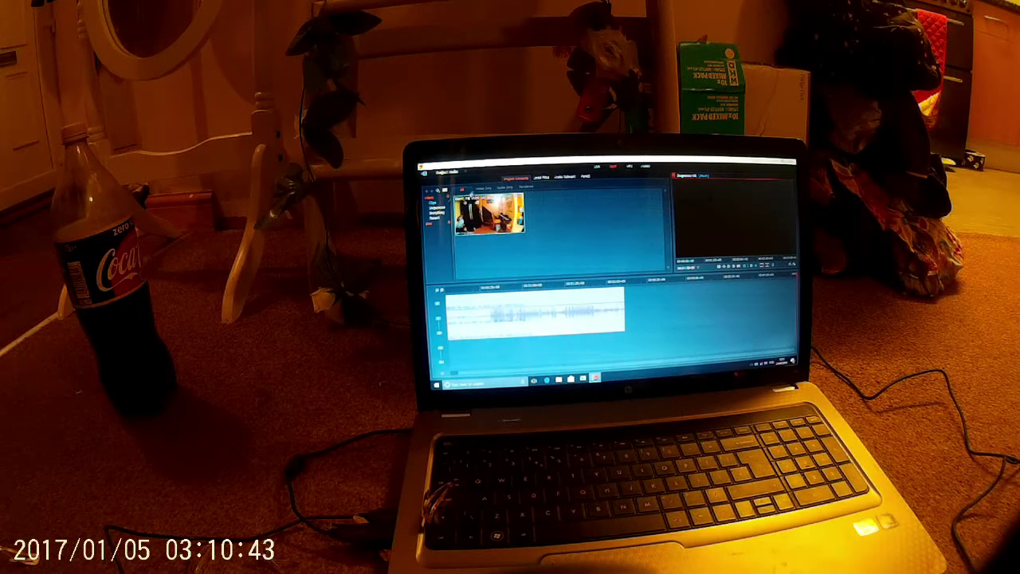
Open the context menu of the imported clip in the Project Contents bin
right_click(486, 219)
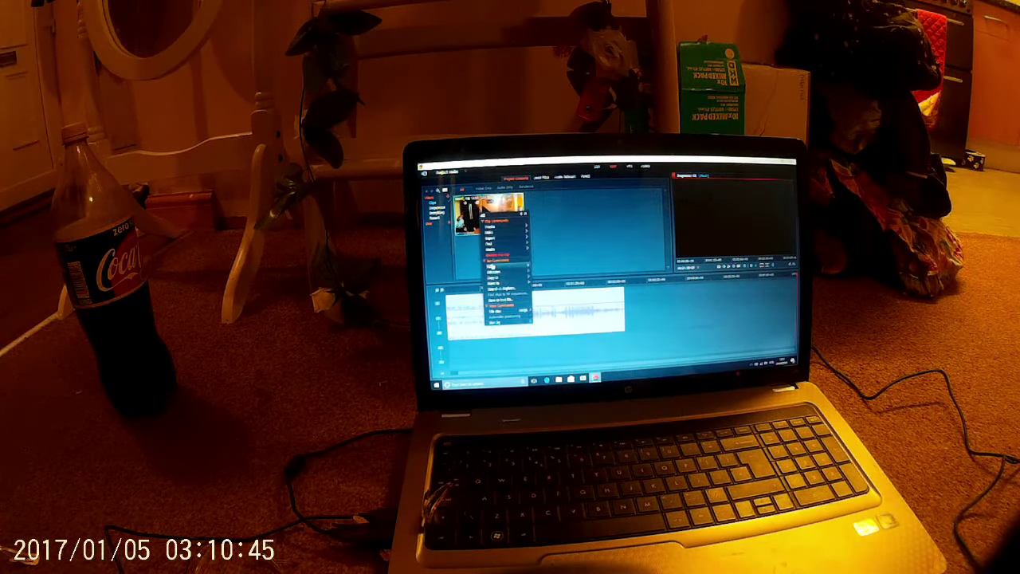